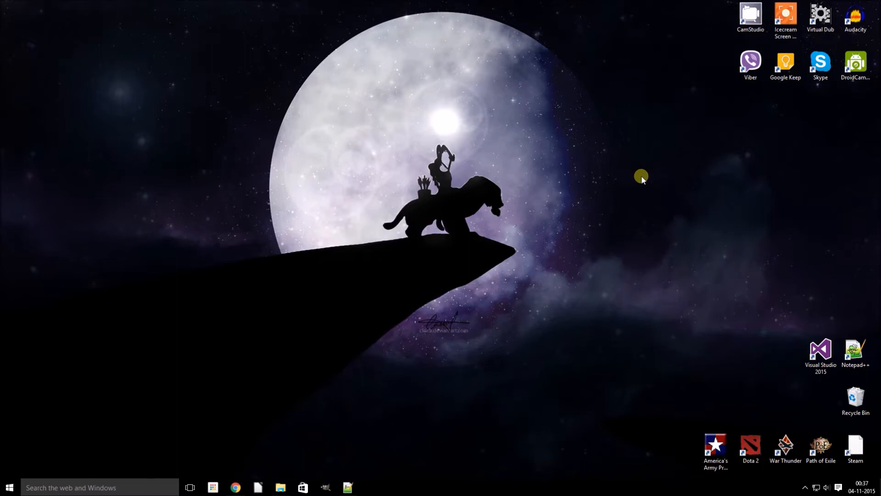
mouse_move(638, 181)
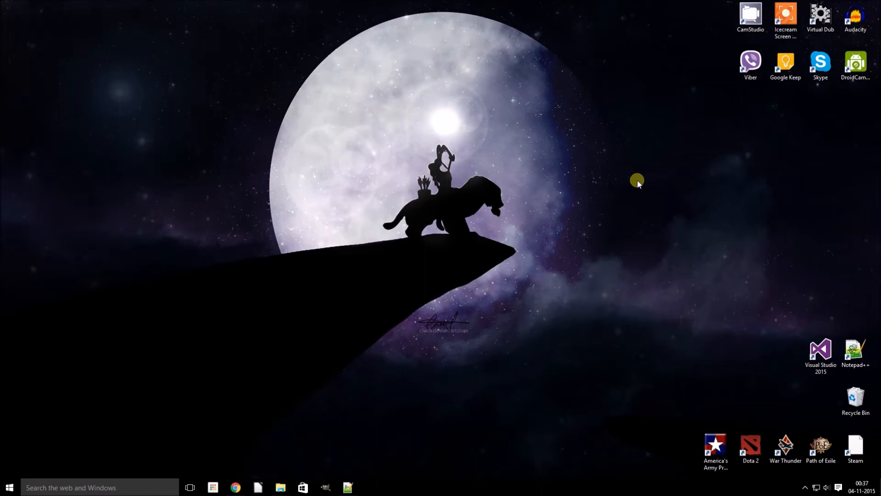
mouse_move(182, 391)
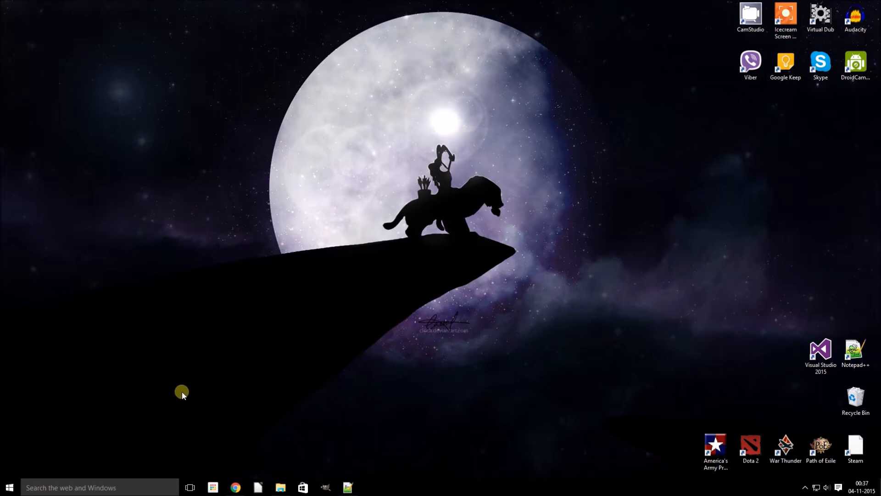
mouse_move(27, 463)
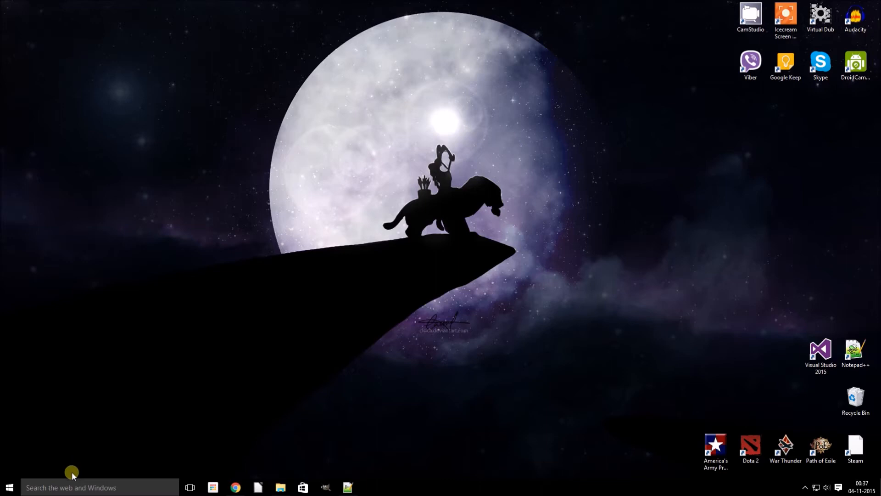
mouse_move(130, 459)
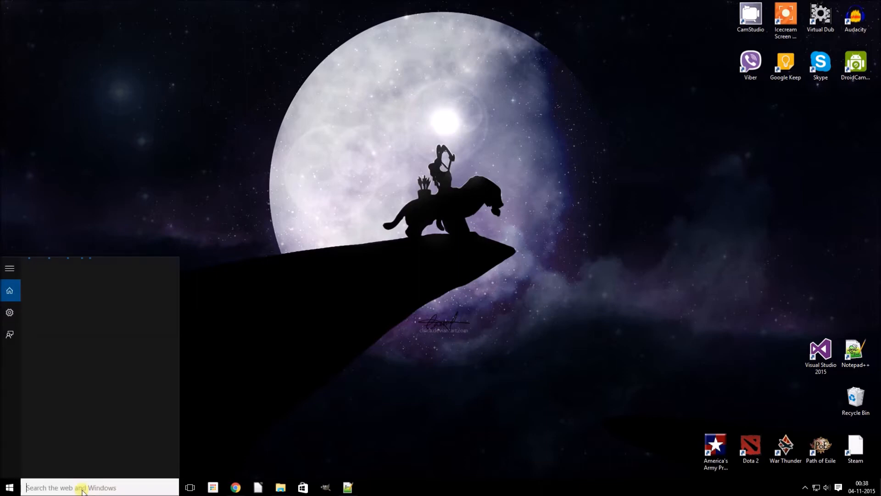
- Search 'powe', launch Windows PowerShell as administrator, and move its window to screen centre
text(powe)
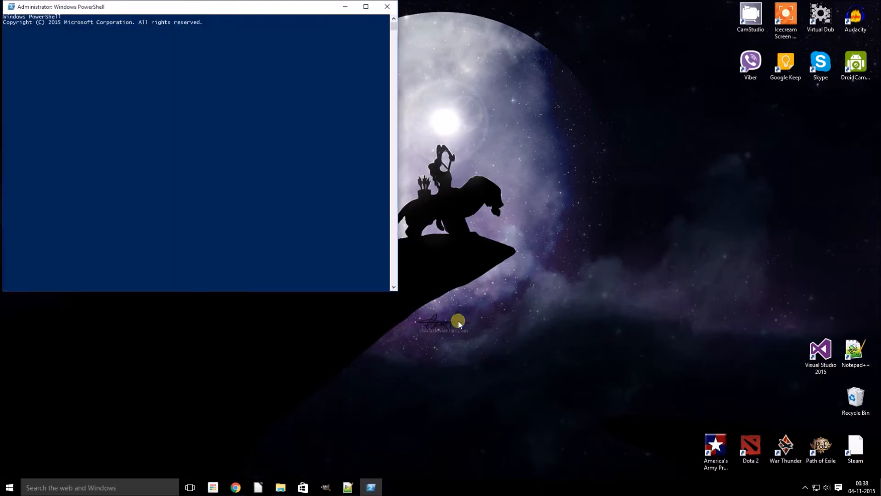
drag(197, 6, 309, 111)
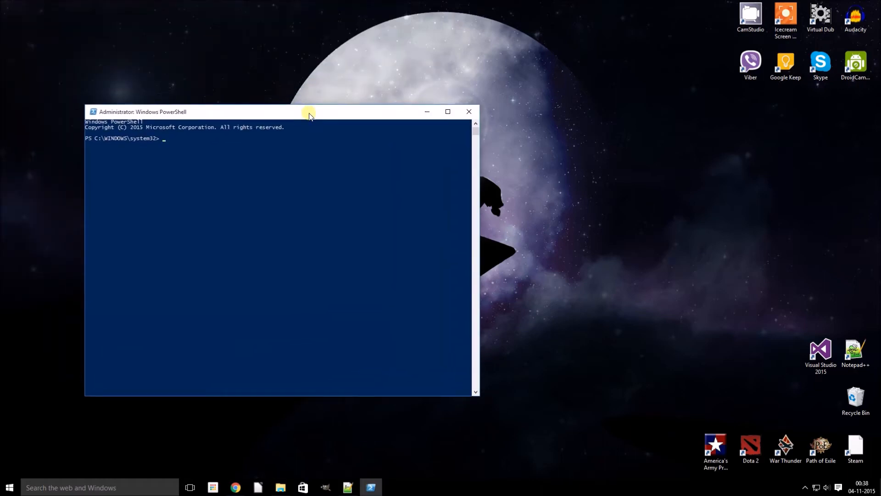
mouse_move(364, 159)
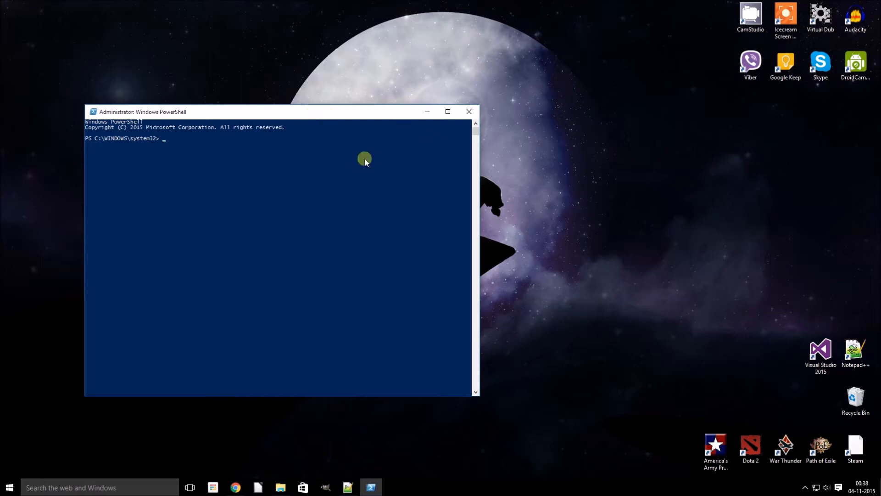
mouse_move(266, 161)
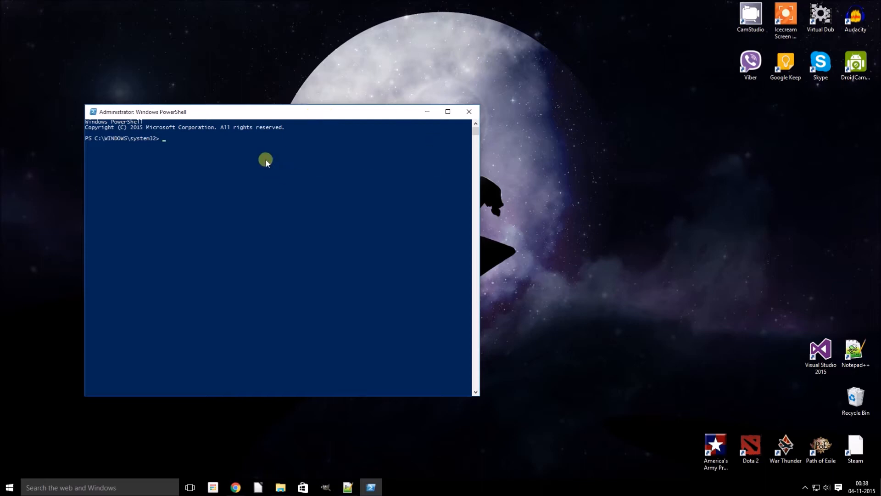
- Run 'Get-AppxPackage *onenote* | Remove-AppxPackage' to uninstall the OneNote app
text(G)
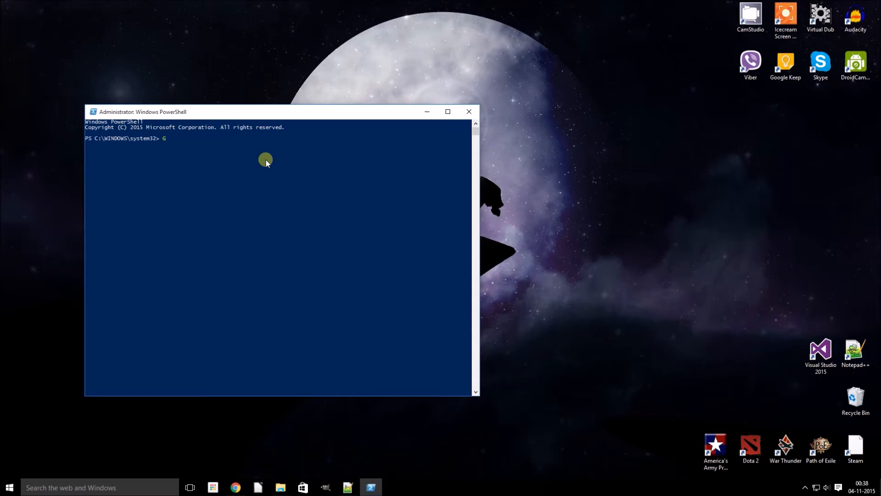
text(et)
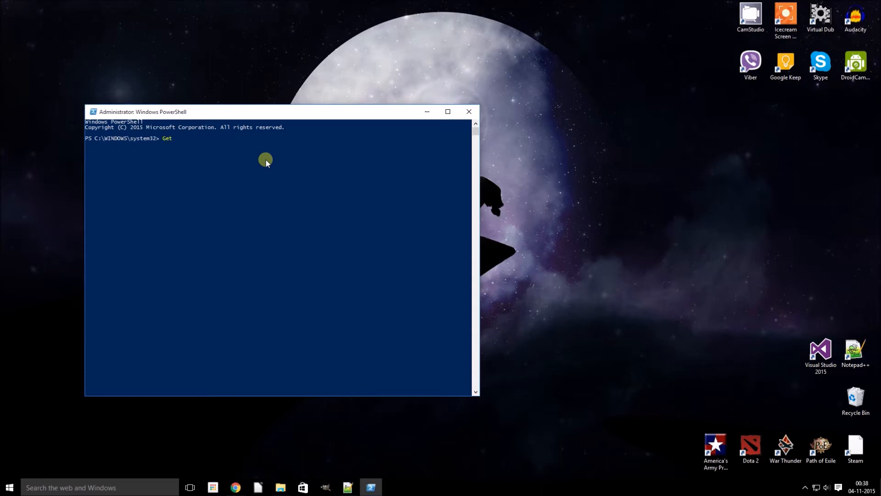
text(-App)
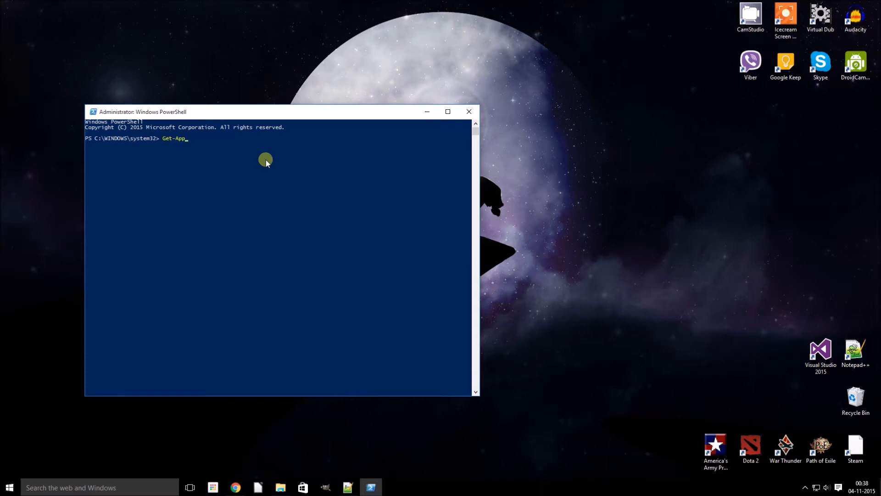
text(x)
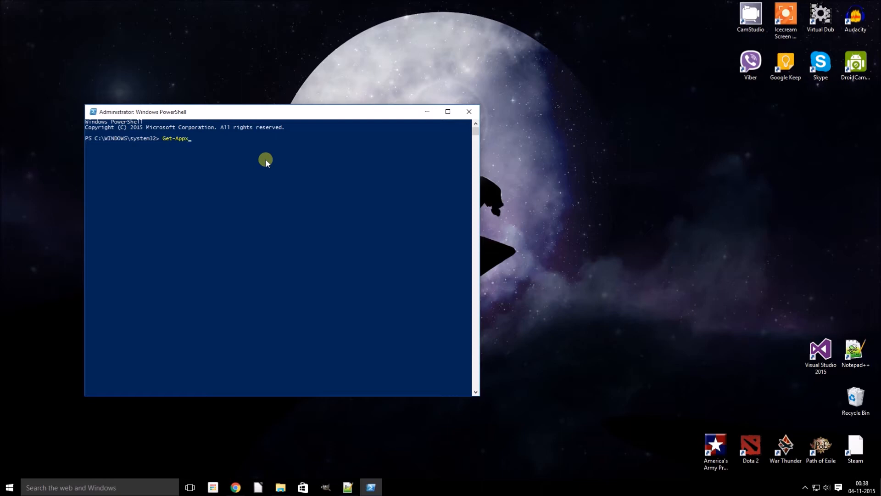
text(Pa)
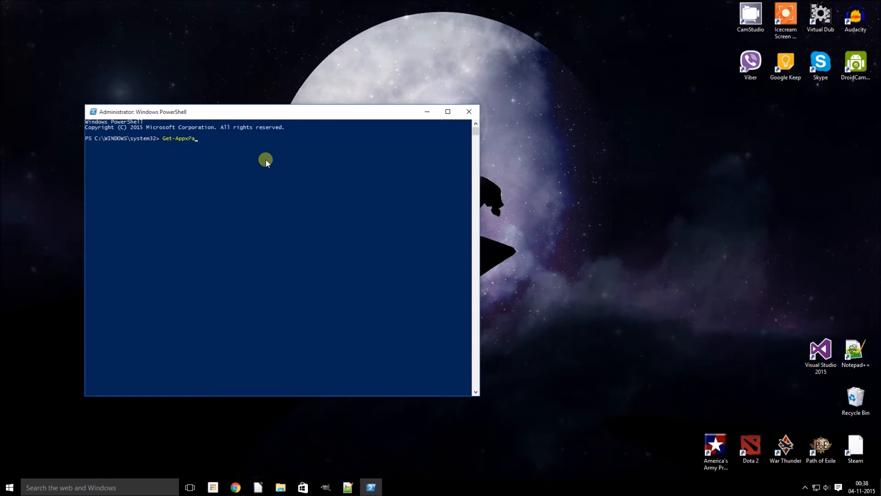
text(ckage)
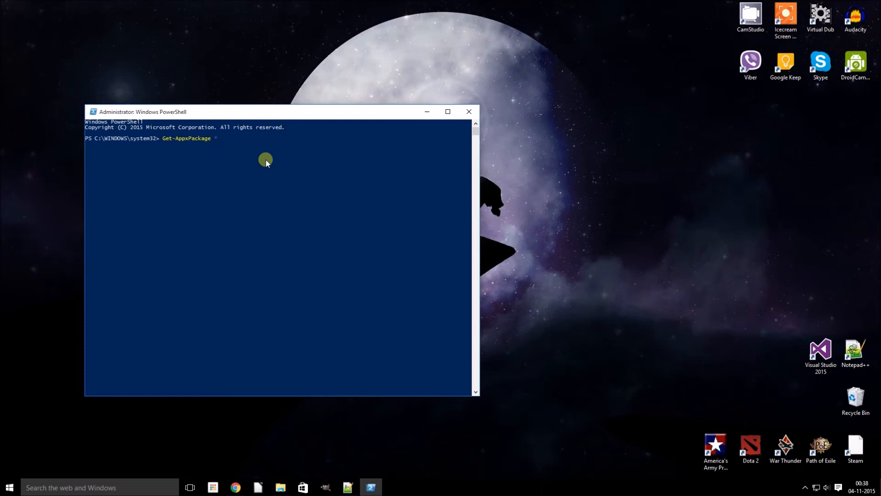
text(*onenote*)
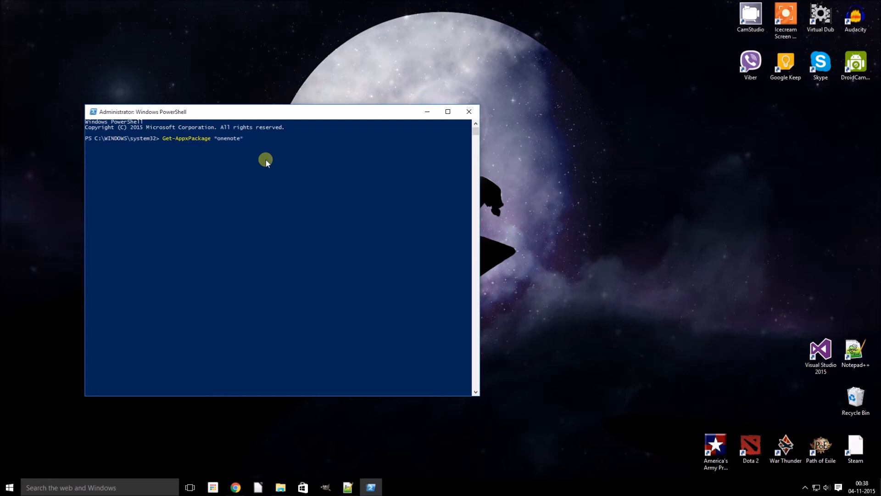
text(| rem)
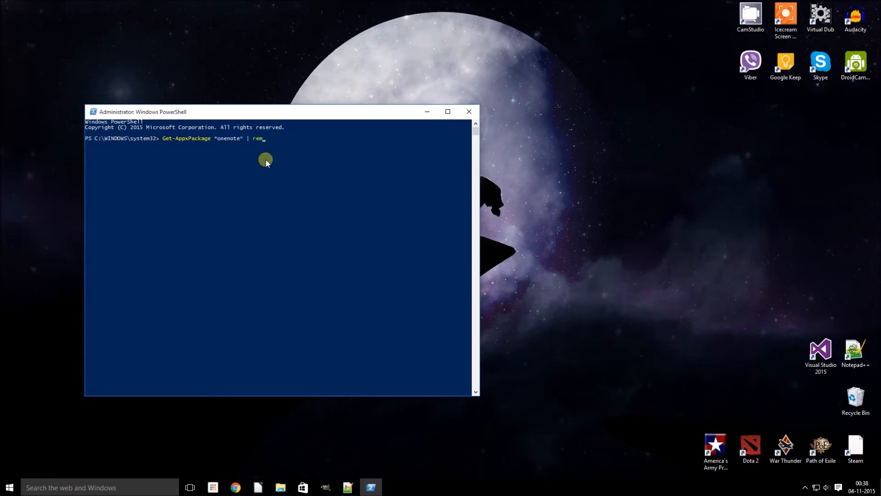
text(ove)
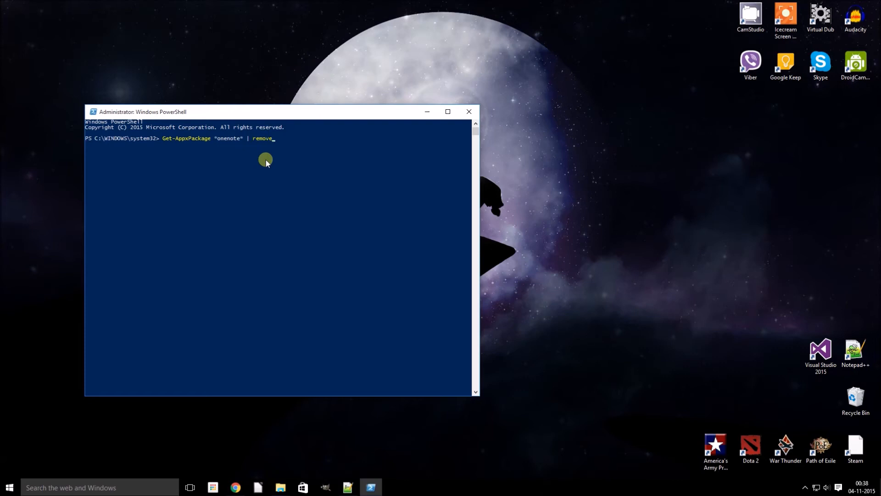
text(-)
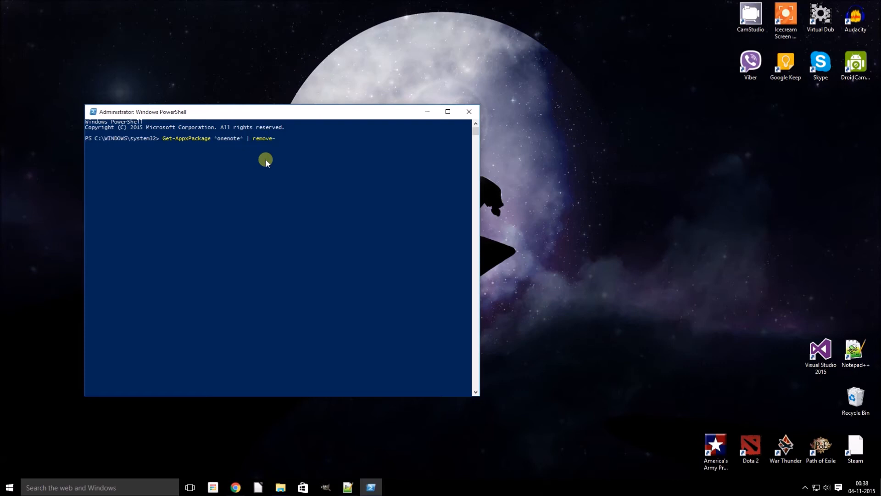
text(Appx)
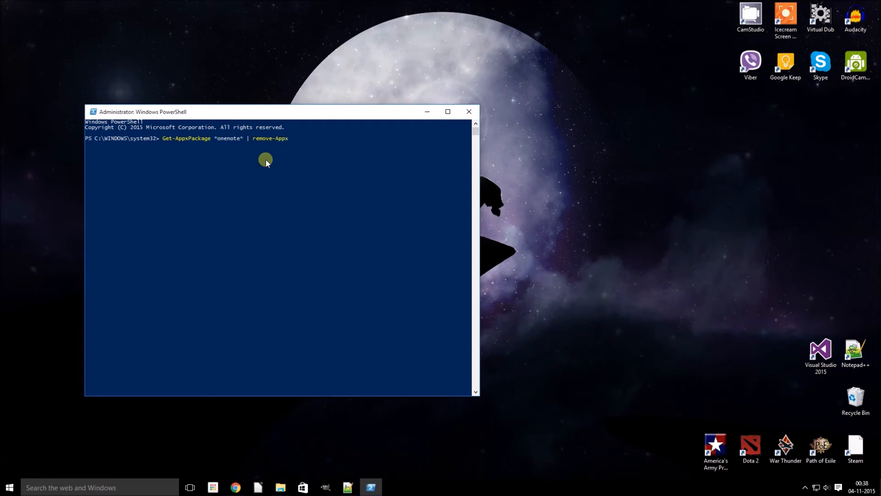
text(P)
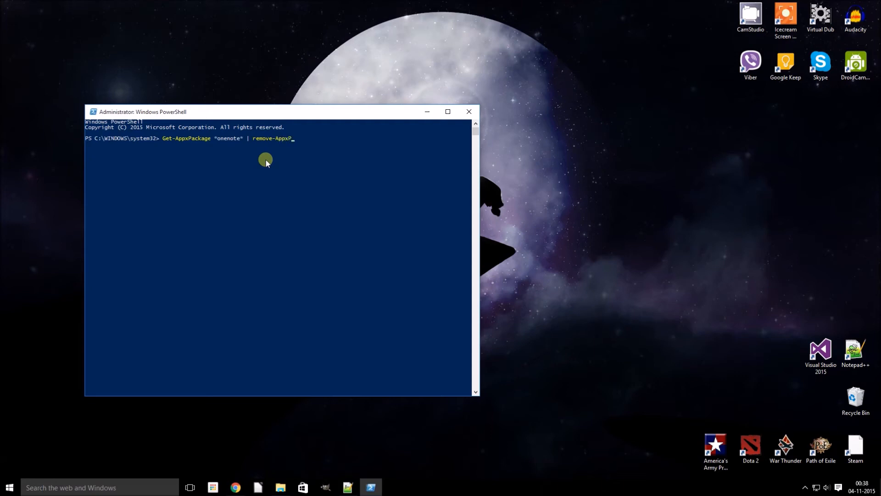
text(ackage)
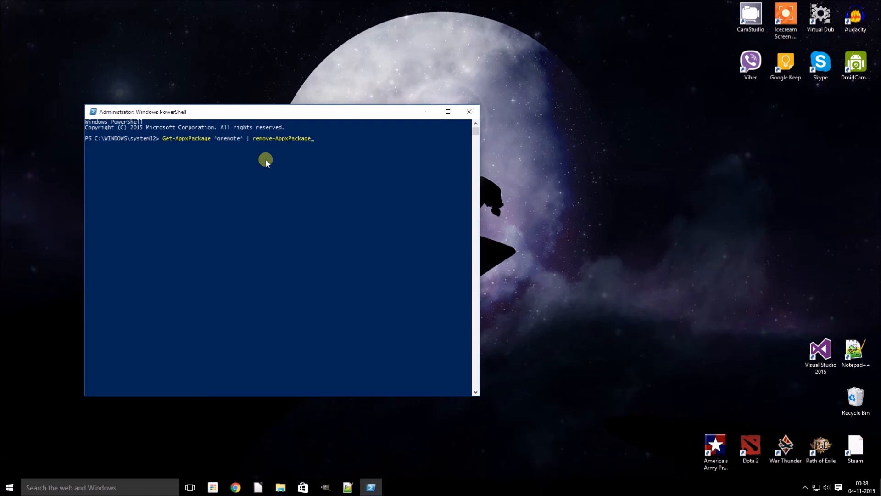
key(Return)
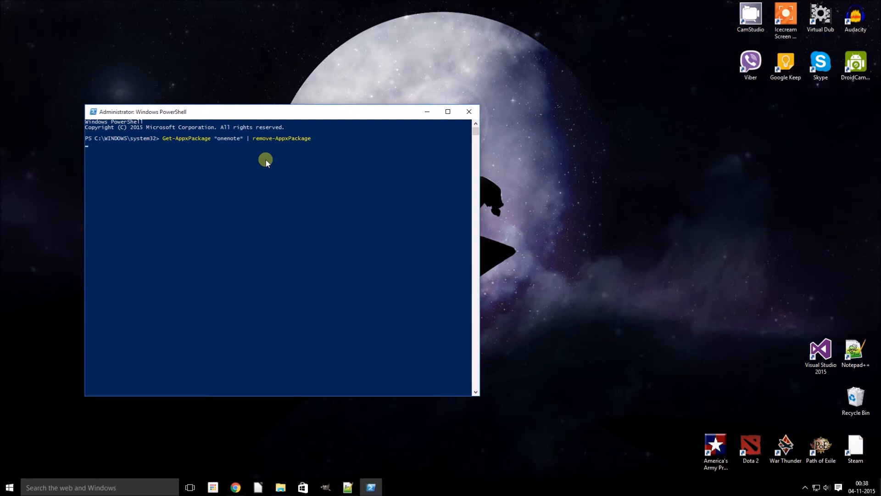
- Wait for the Microsoft.Office.OneNote deployment progress to finish and the prompt to return
key(Return)
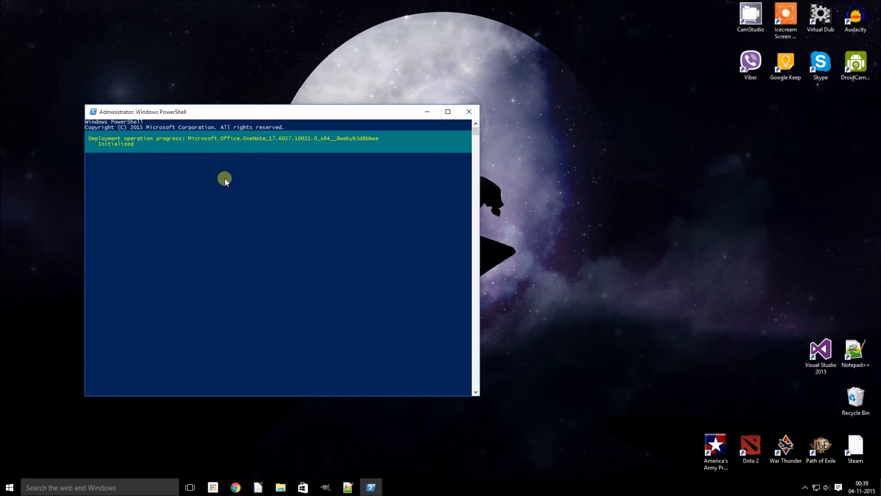
mouse_move(253, 148)
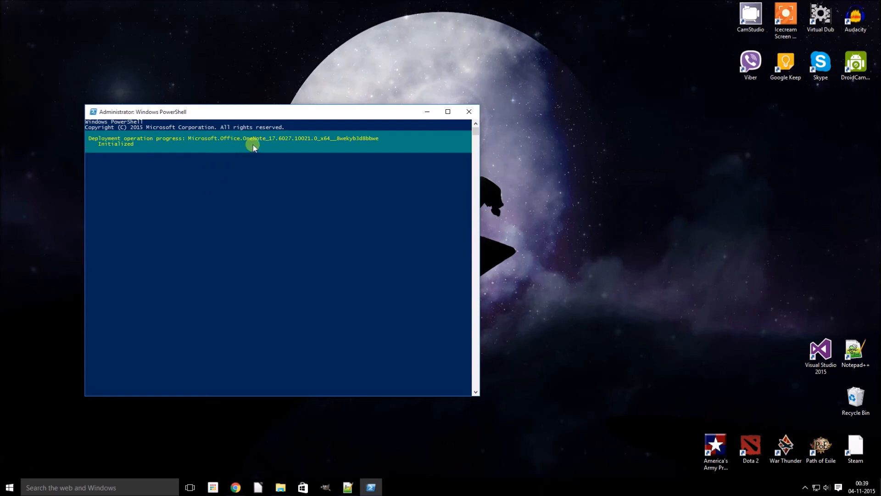
mouse_move(257, 144)
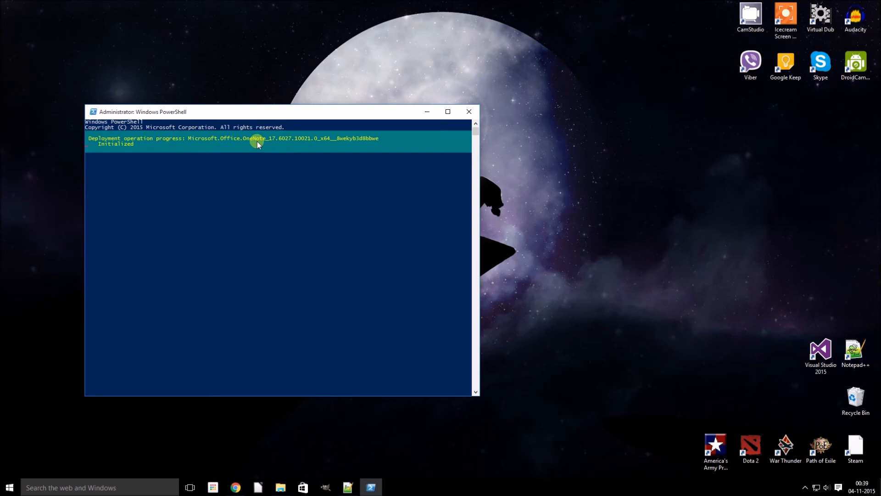
mouse_move(262, 148)
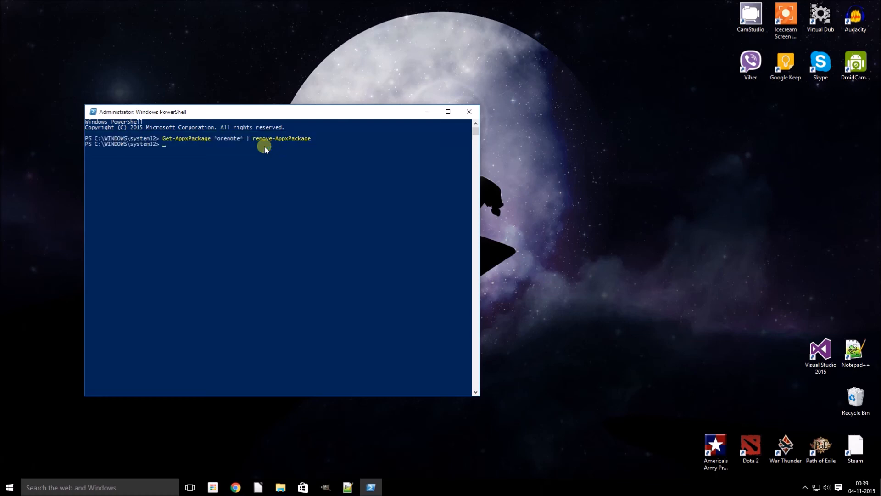
mouse_move(156, 171)
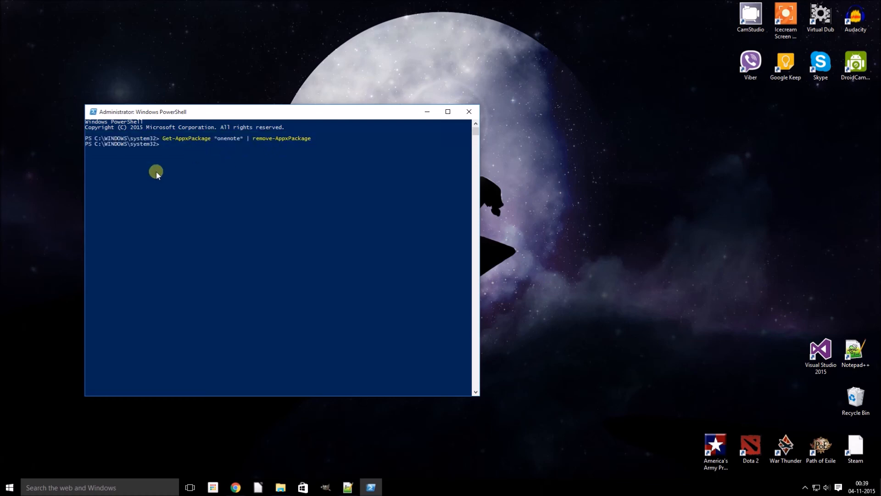
- Search 'onenote' in Start and confirm only web suggestions appear, no OneNote app
text(o)
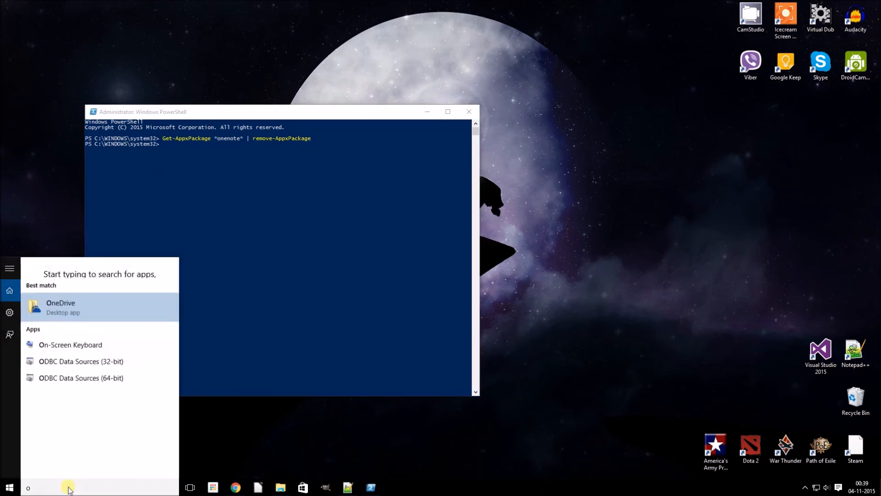
text(onenote)
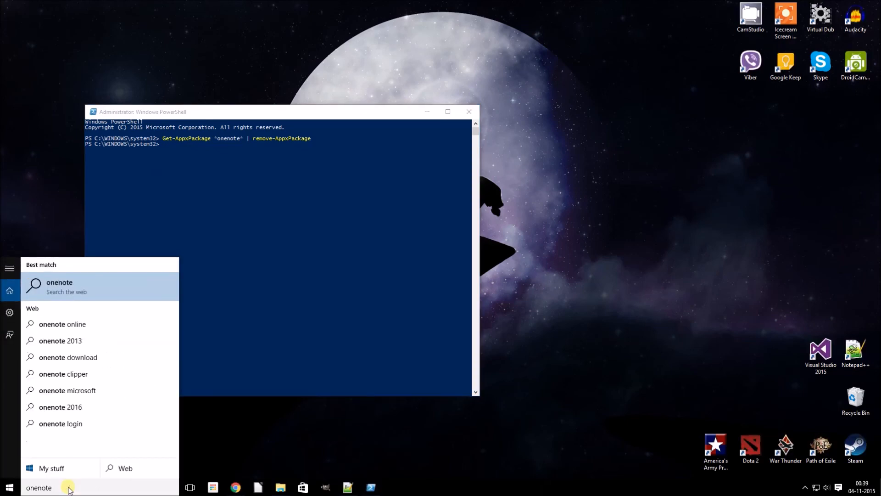
mouse_move(82, 344)
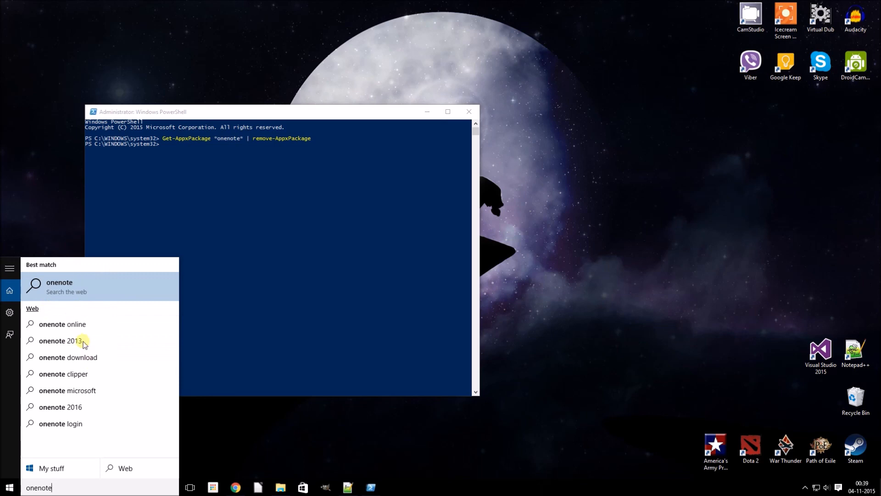
mouse_move(200, 187)
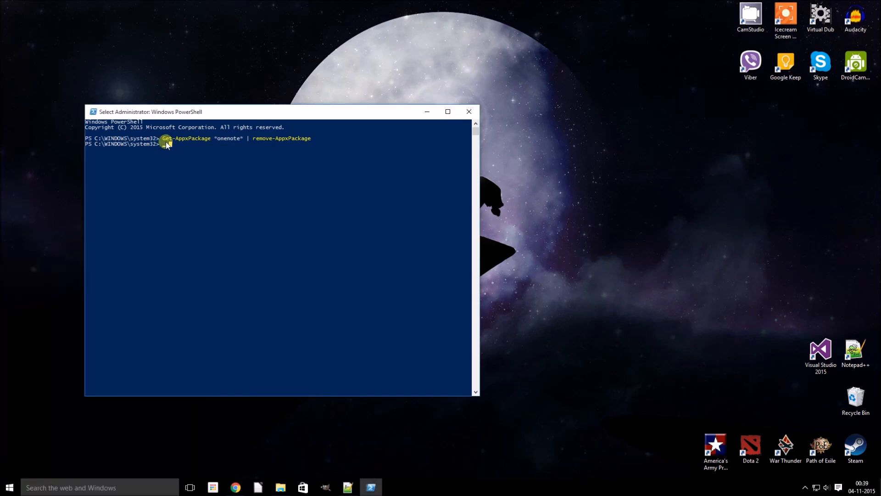
mouse_move(190, 165)
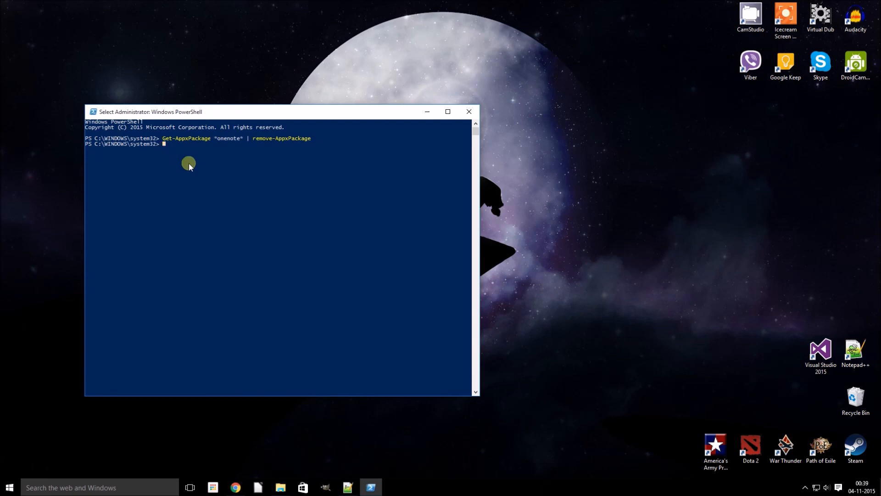
mouse_move(197, 152)
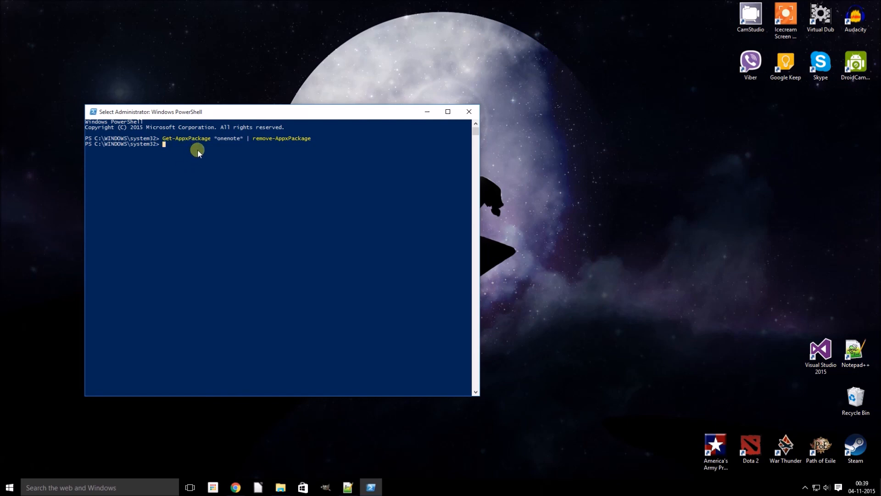